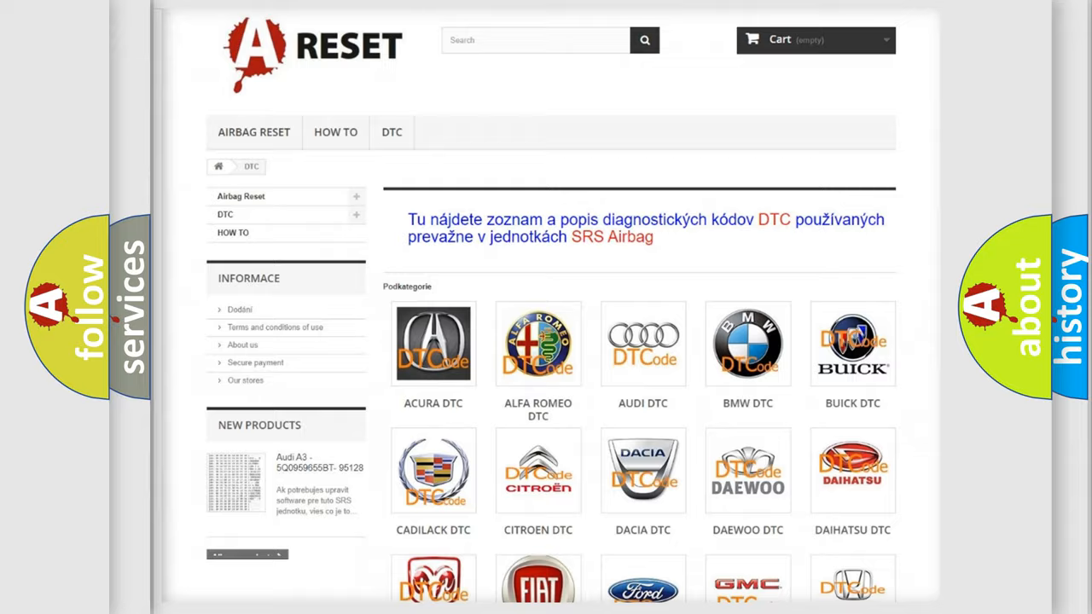
scroll("down", 3)
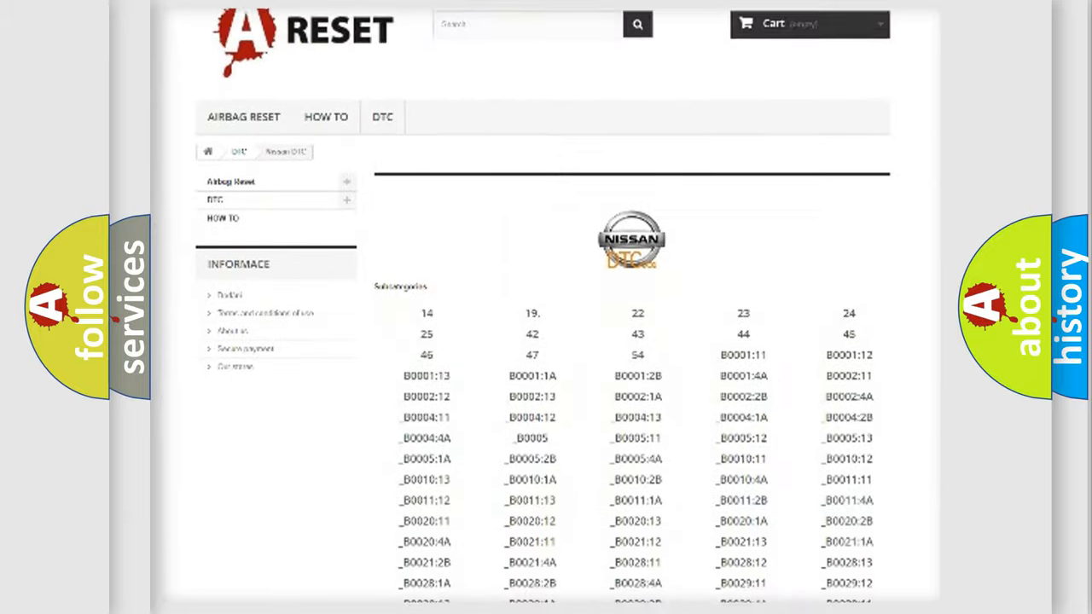
scroll("down", 3)
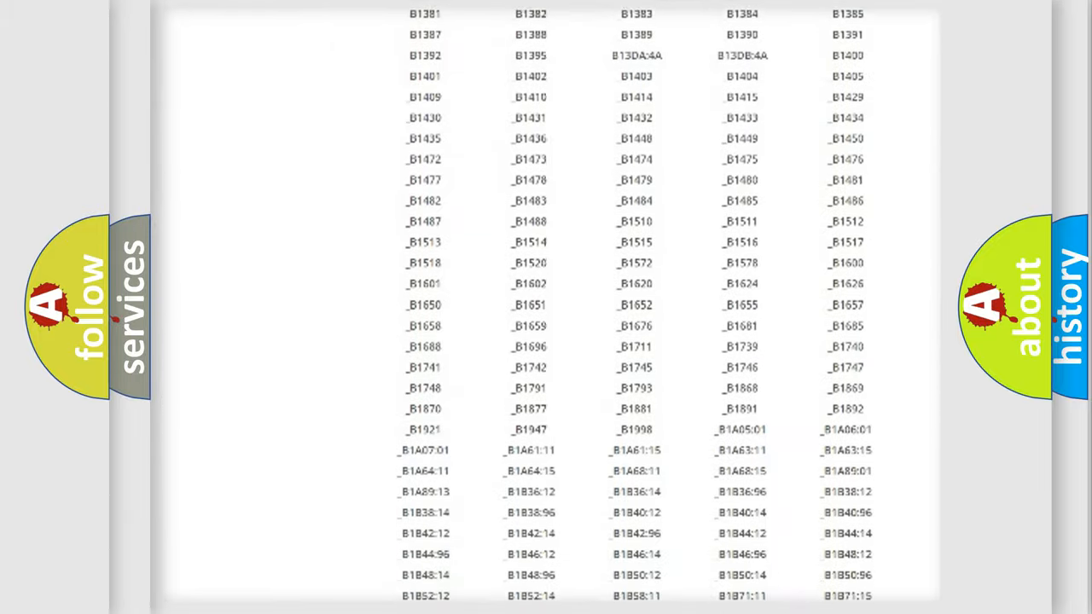
scroll("up", 3)
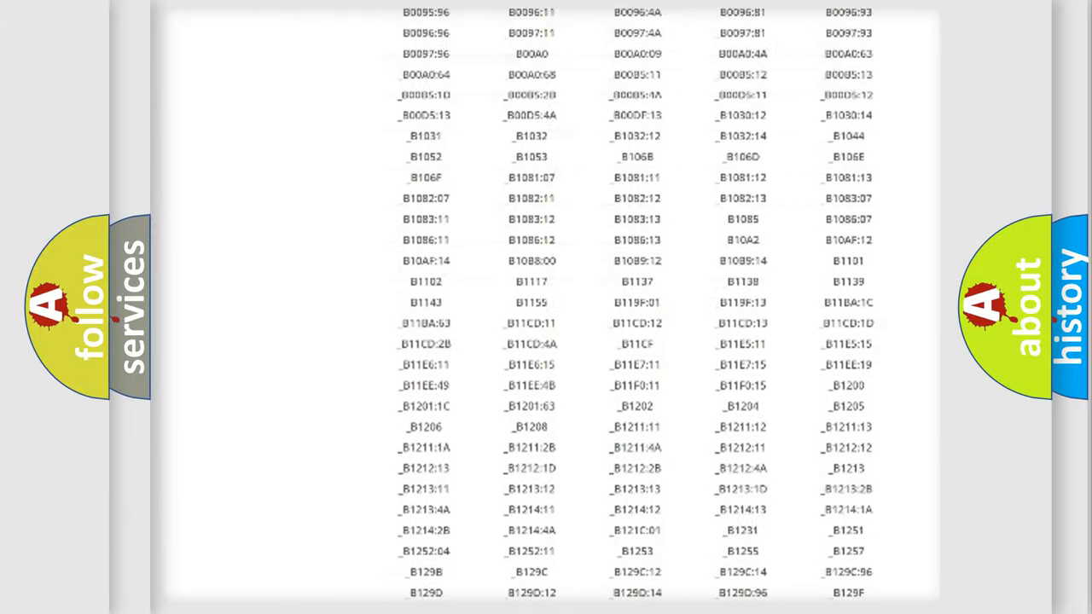
scroll("up", 3)
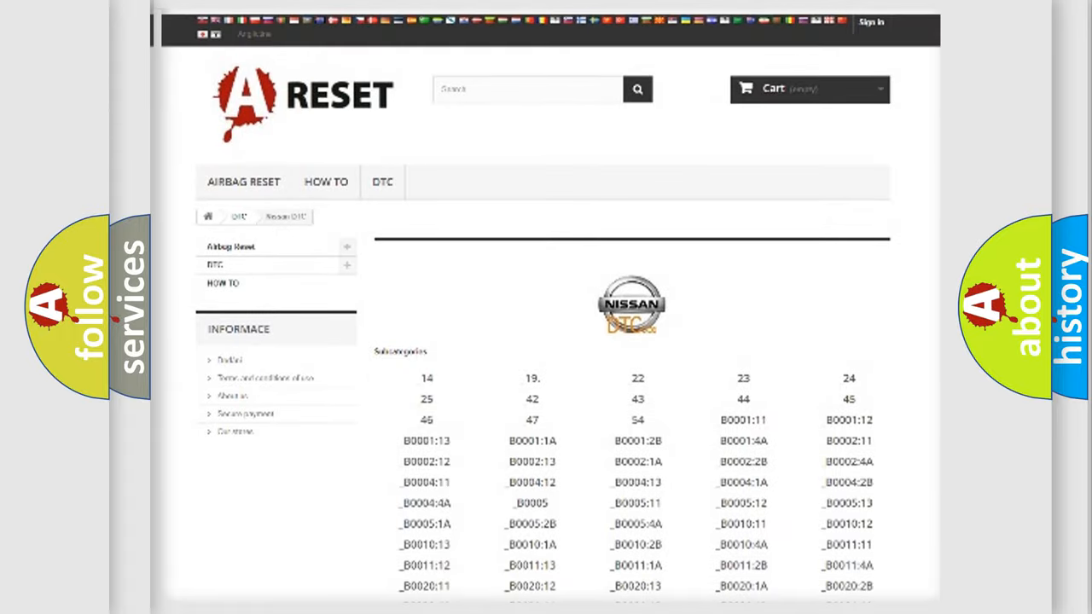